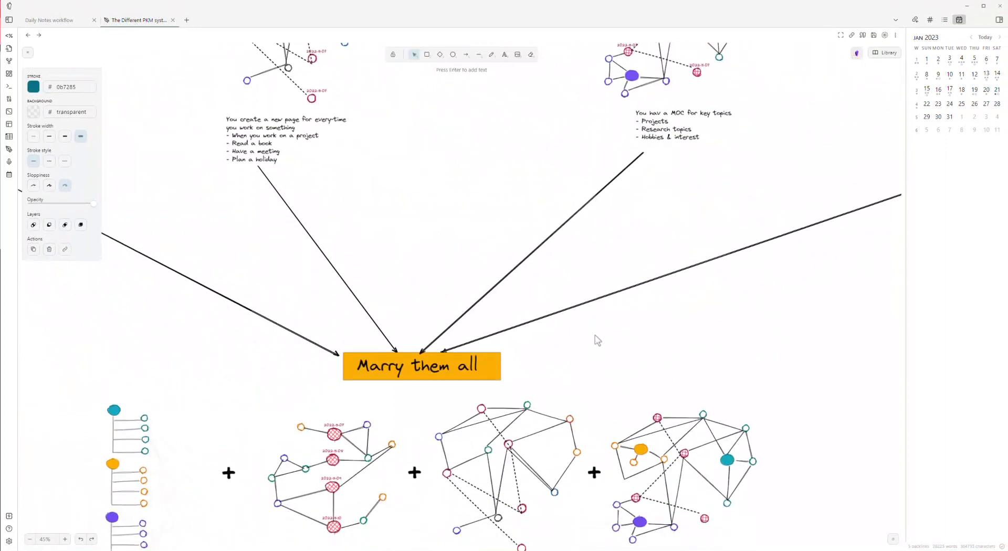
scroll(down, 3)
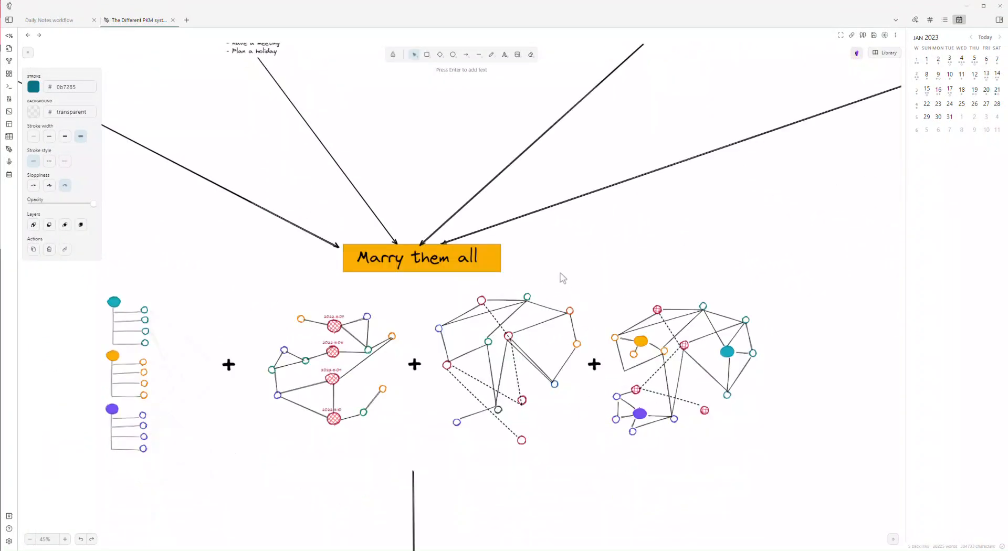
mouse_move(556, 272)
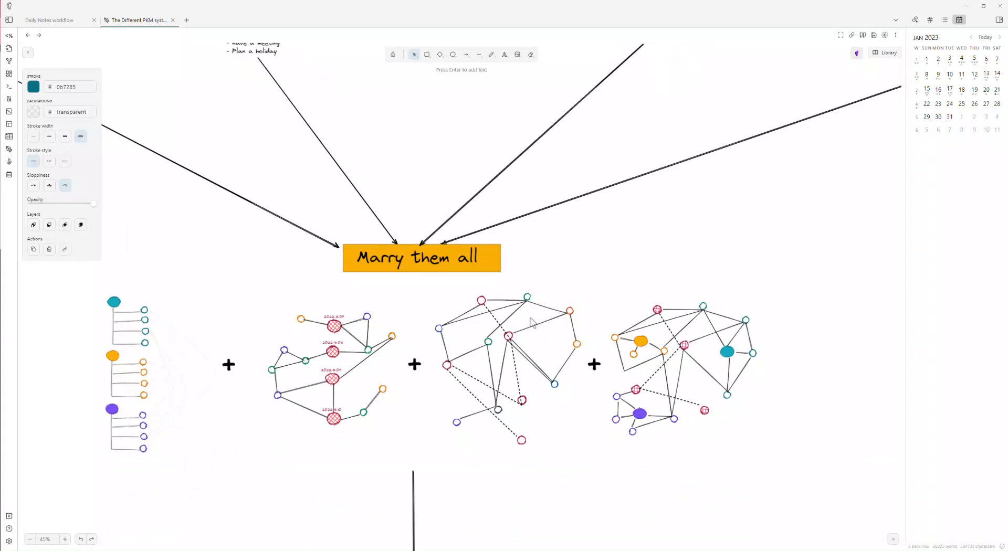
scroll(down, 3)
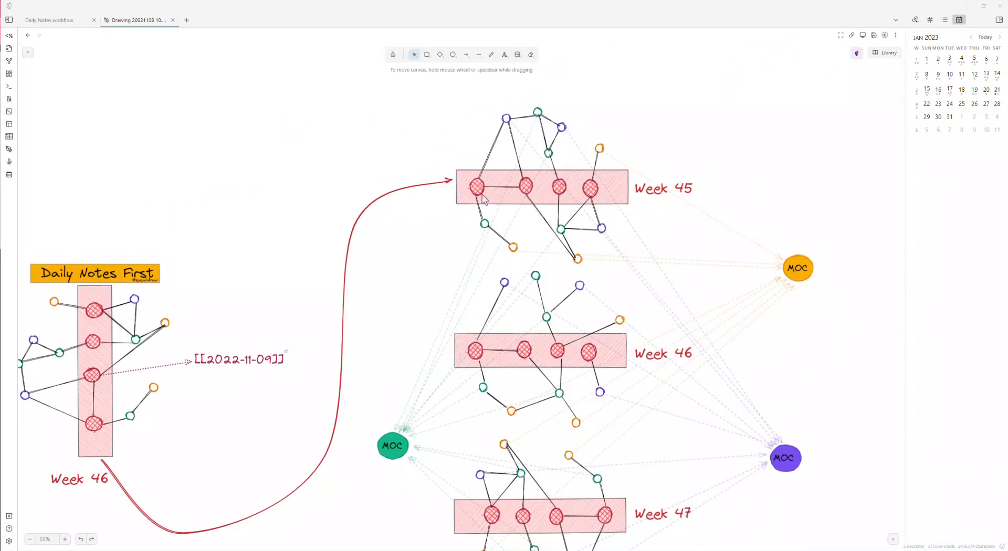
mouse_move(482, 87)
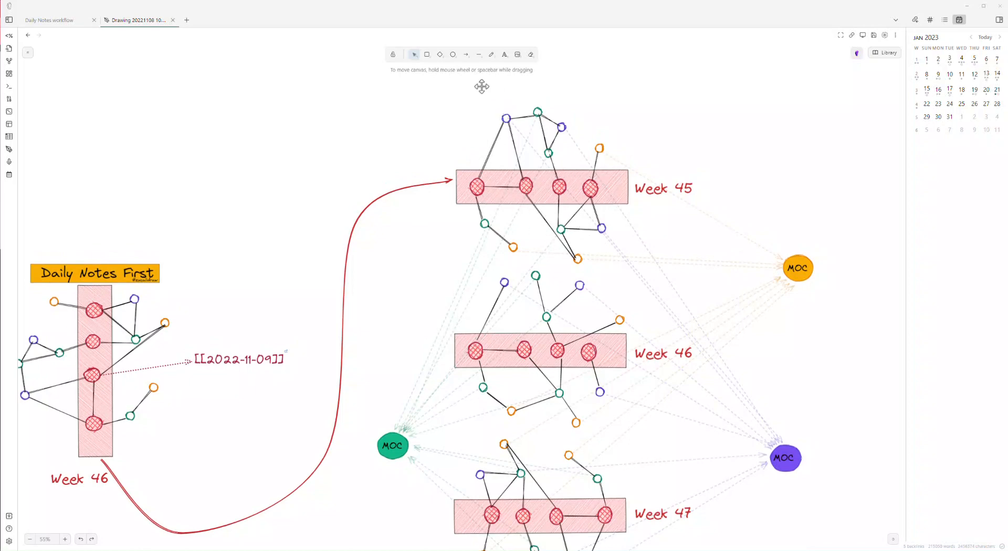
mouse_move(534, 188)
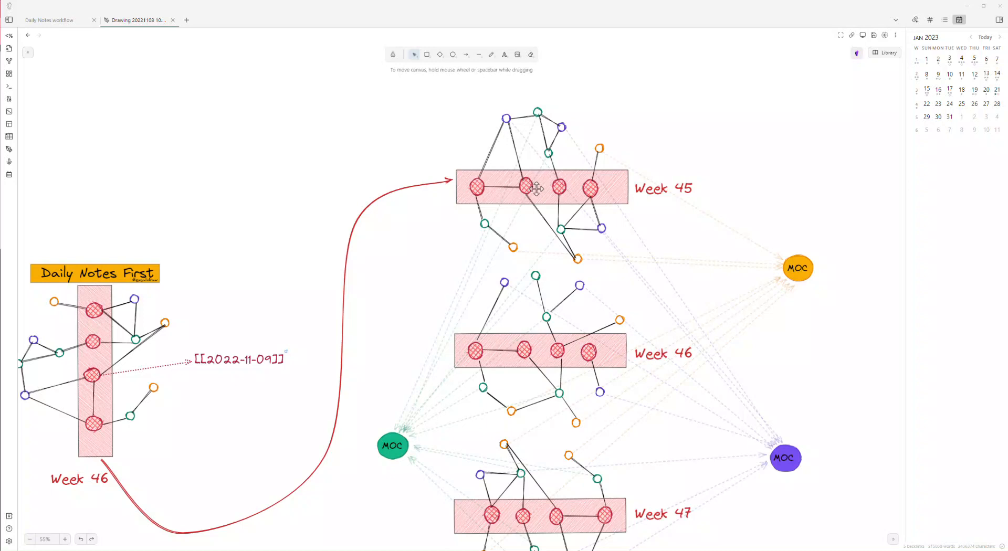
mouse_move(429, 373)
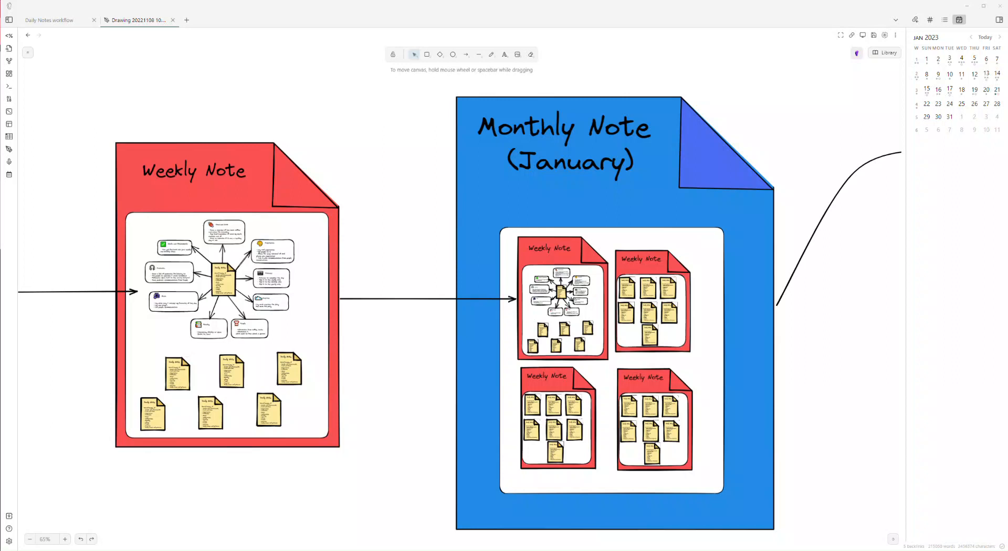
mouse_move(466, 294)
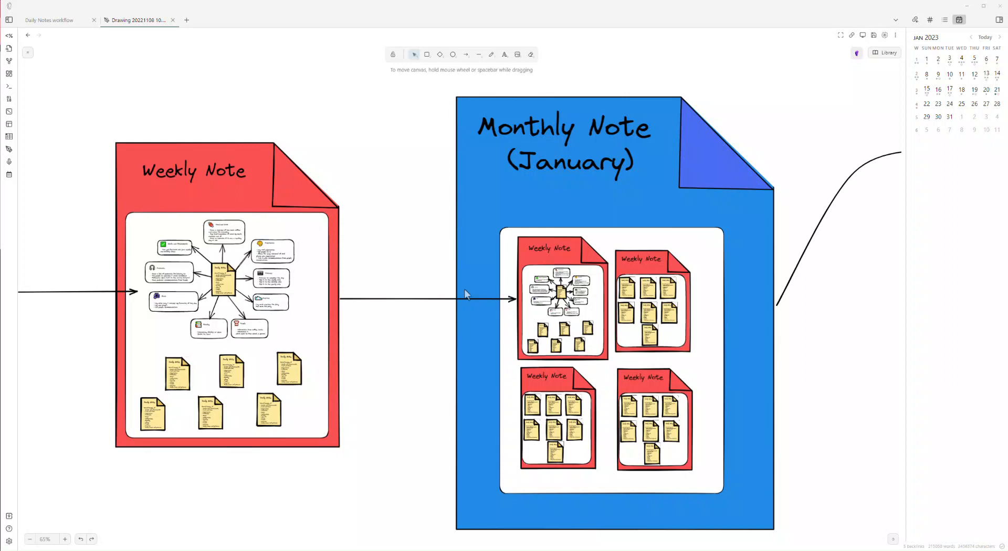
mouse_move(182, 496)
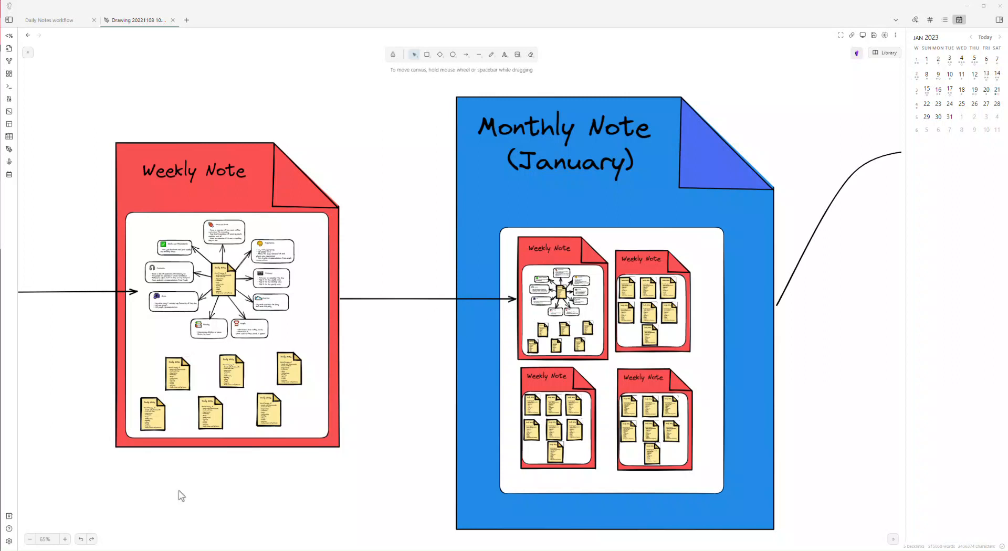
scroll(down, 3)
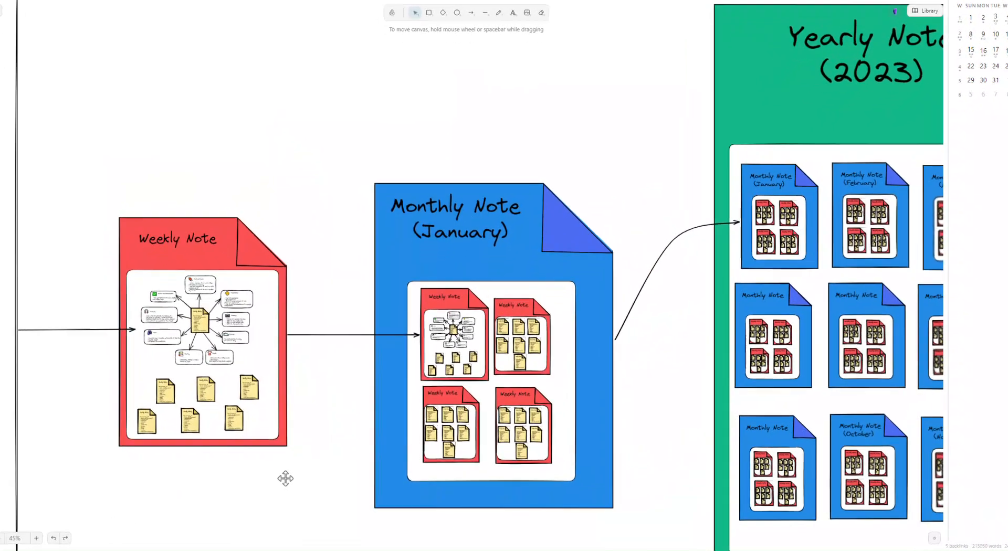